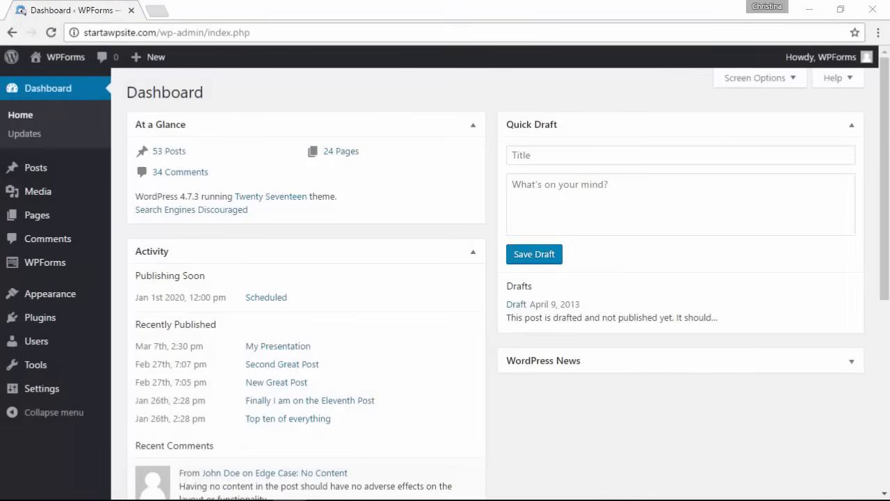
mouse_move(194, 222)
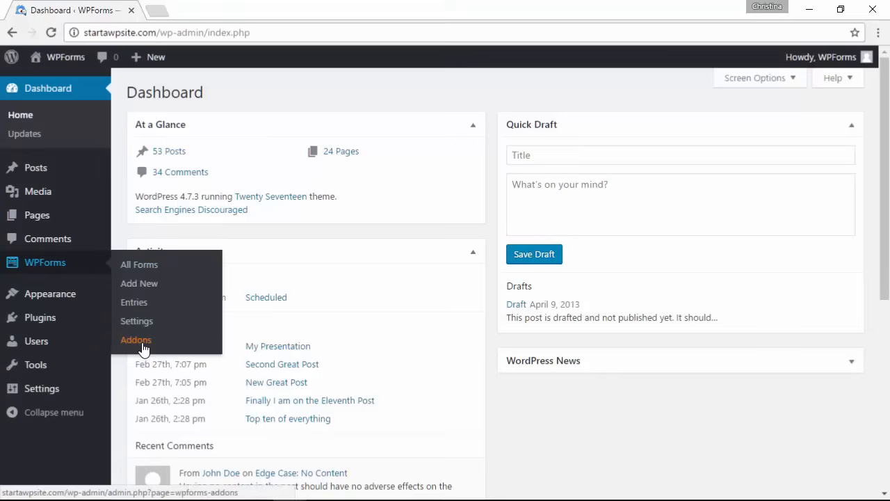
Install and activate the User Registration addon from the WPForms Addons list.
left_click(137, 340)
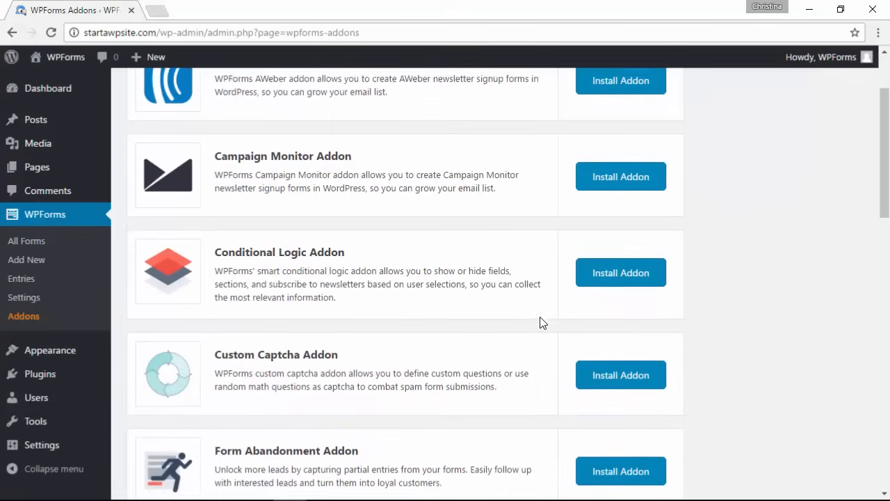
scroll("down", 3)
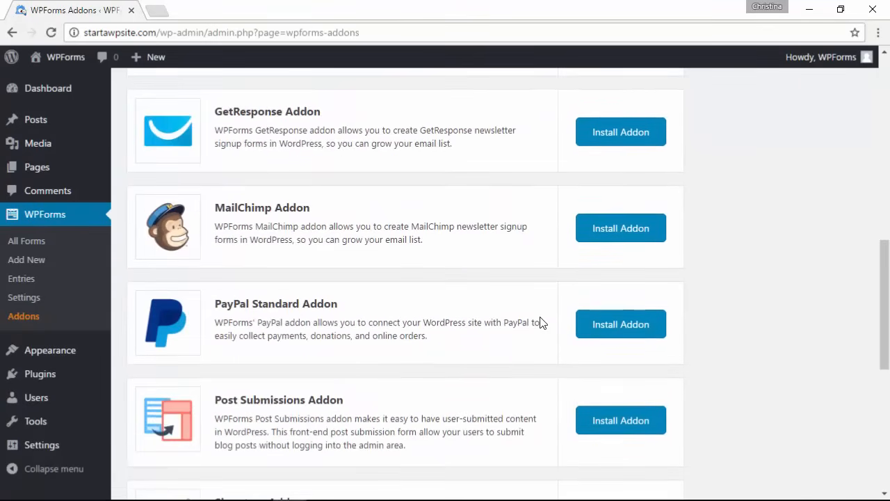
left_click(621, 305)
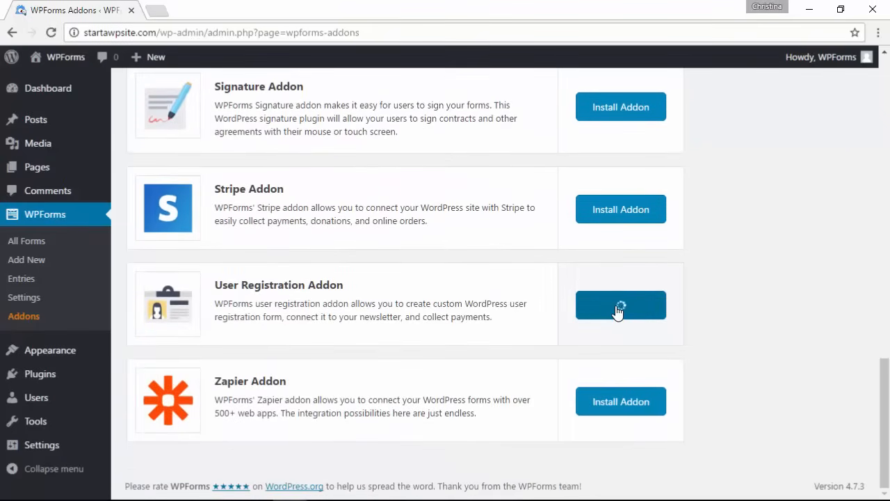
left_click(620, 304)
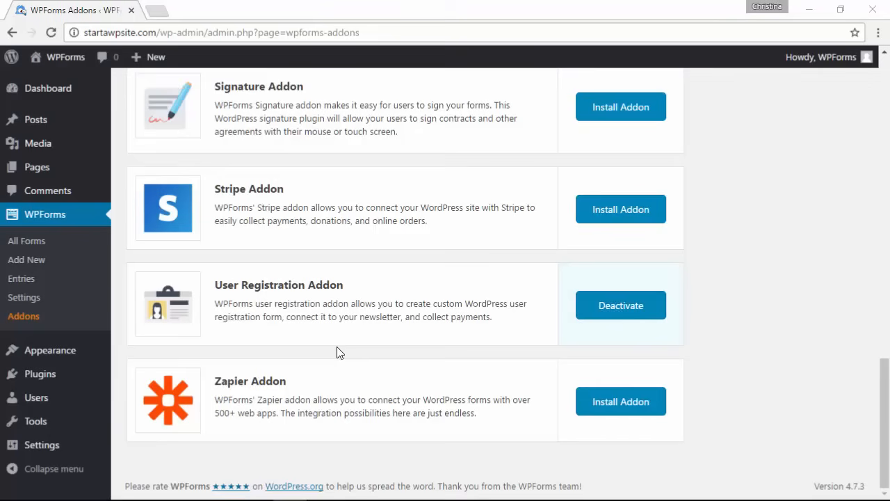
mouse_move(27, 260)
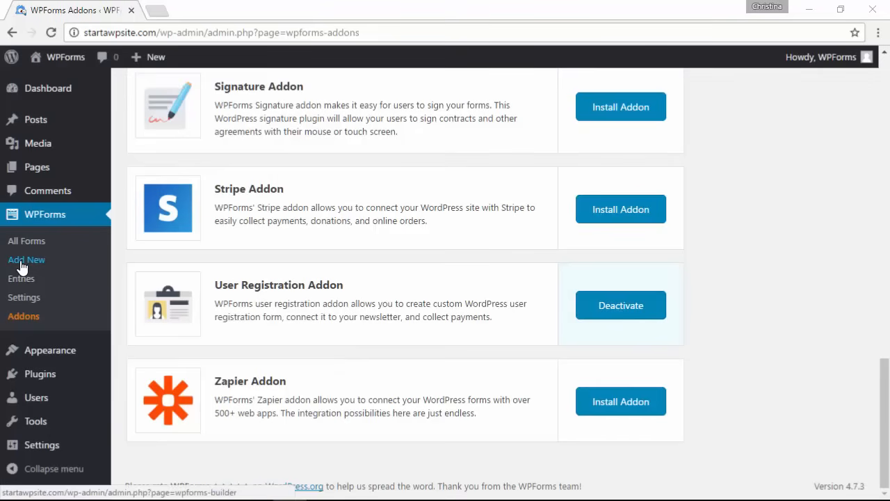
Create a new form from the User Registration template and save it as Site Registration.
left_click(26, 260)
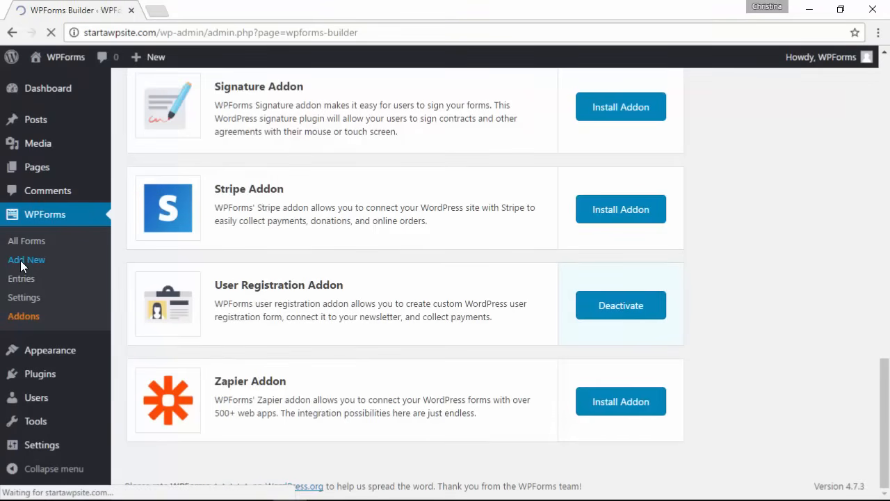
left_click(27, 260)
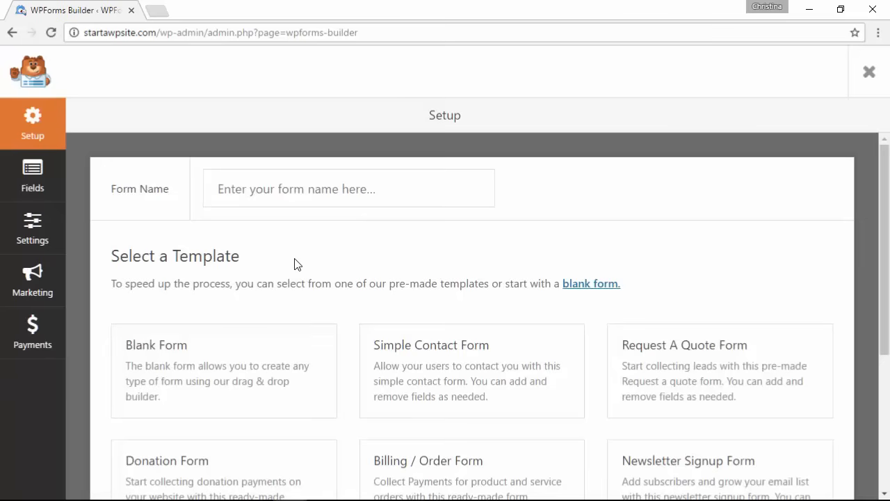
mouse_move(573, 315)
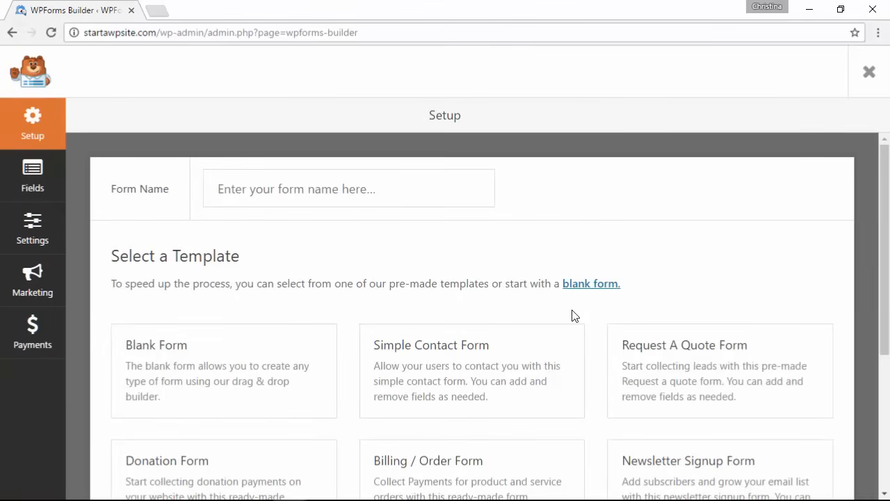
scroll("down", 3)
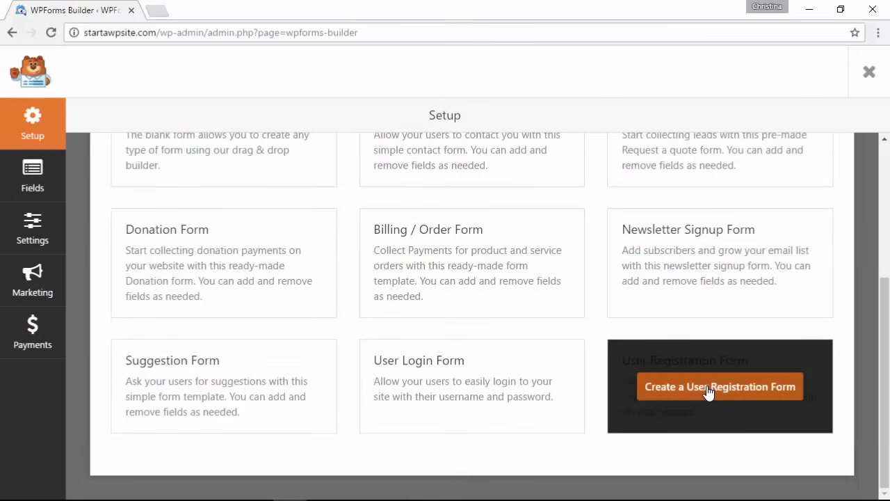
left_click(721, 387)
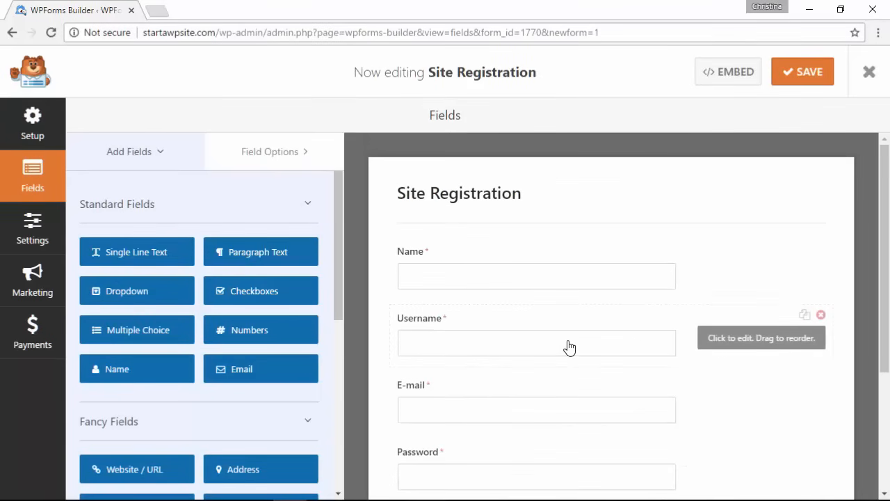
mouse_move(768, 172)
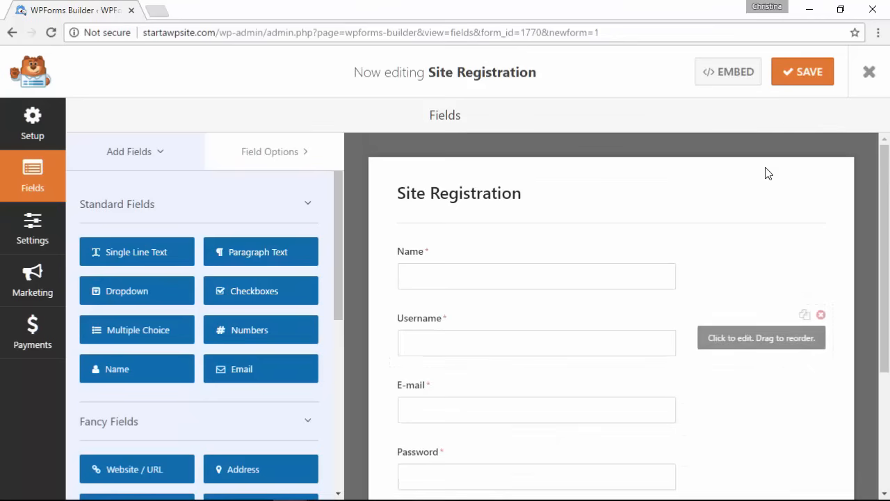
left_click(803, 72)
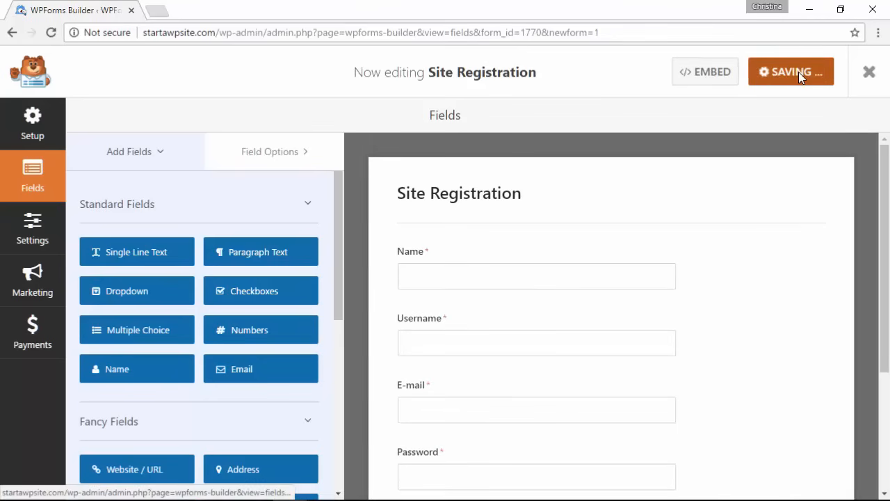
Map Username, Name and Short Bio fields in the form's User Registration settings.
left_click(791, 72)
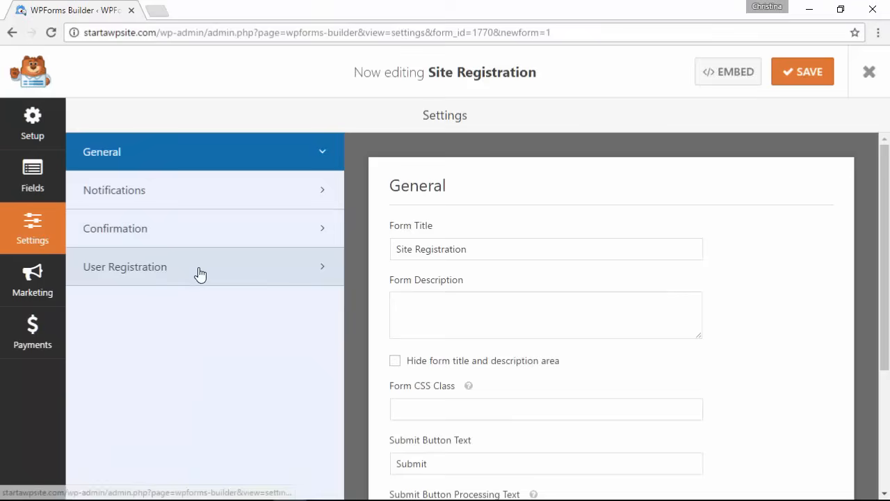
left_click(125, 267)
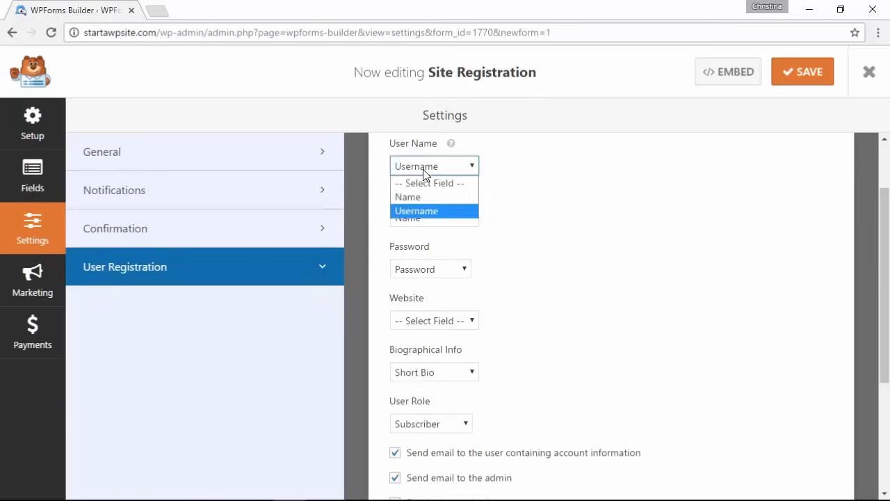
left_click(416, 212)
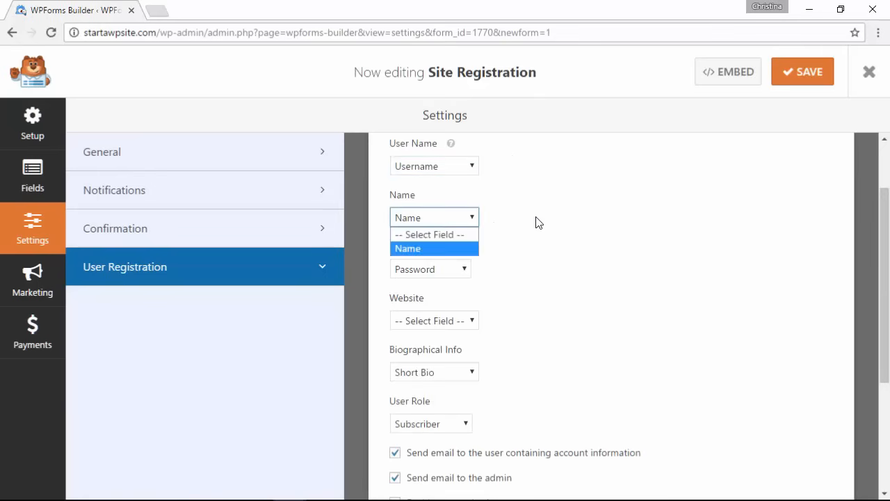
left_click(409, 247)
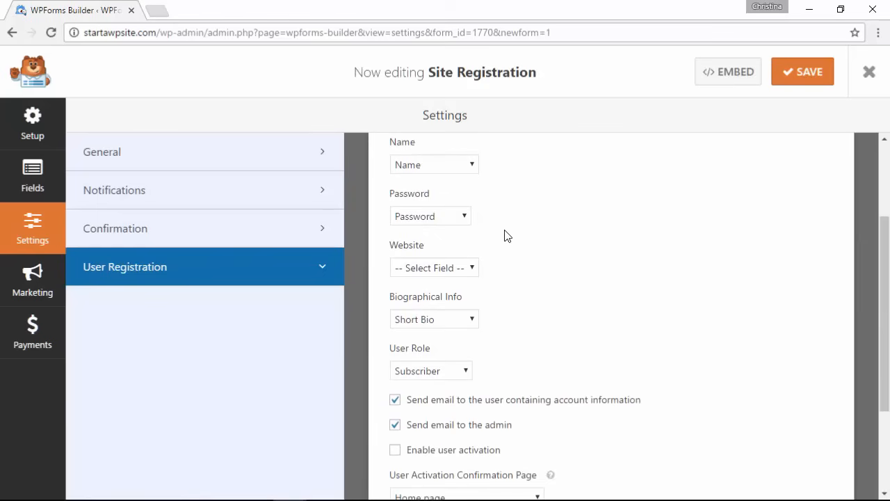
scroll("down", 3)
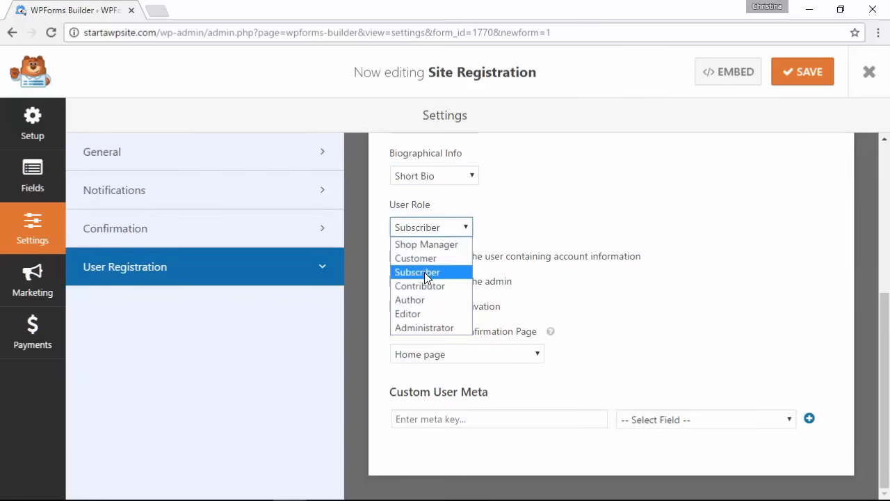
Assign new users the Subscriber role and enable activation via User Email.
left_click(417, 271)
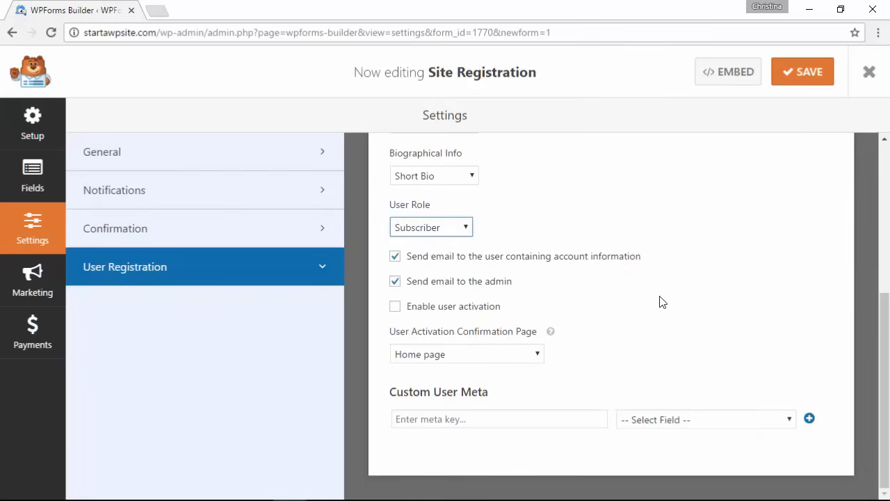
mouse_move(606, 264)
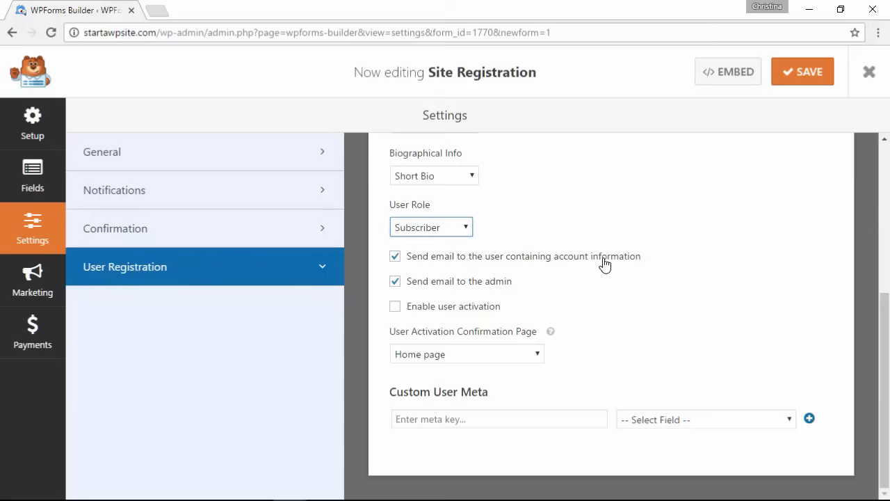
mouse_move(434, 320)
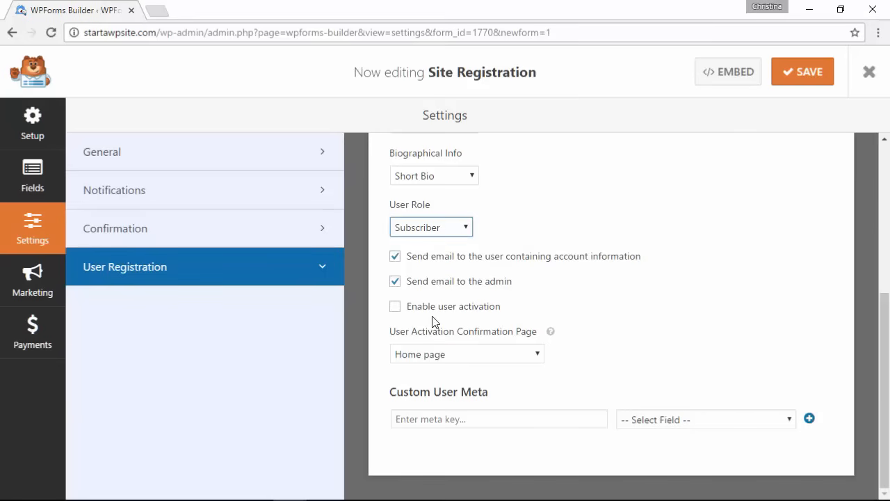
left_click(395, 306)
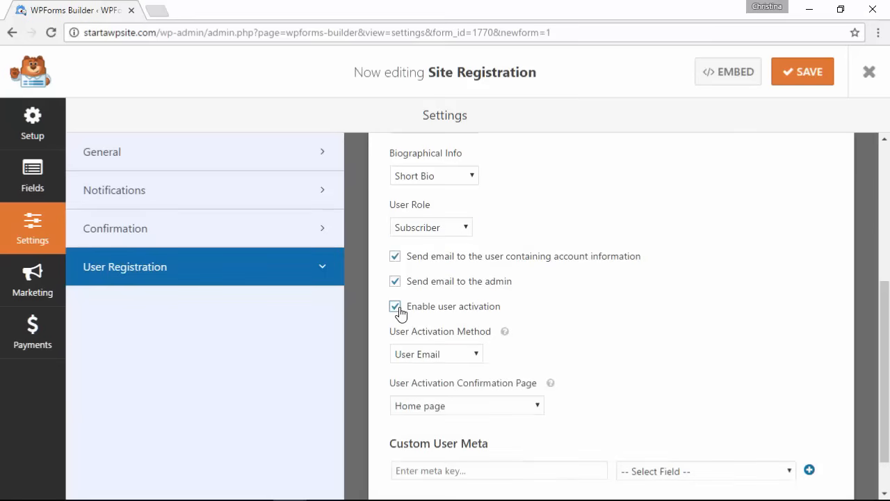
scroll("down", 3)
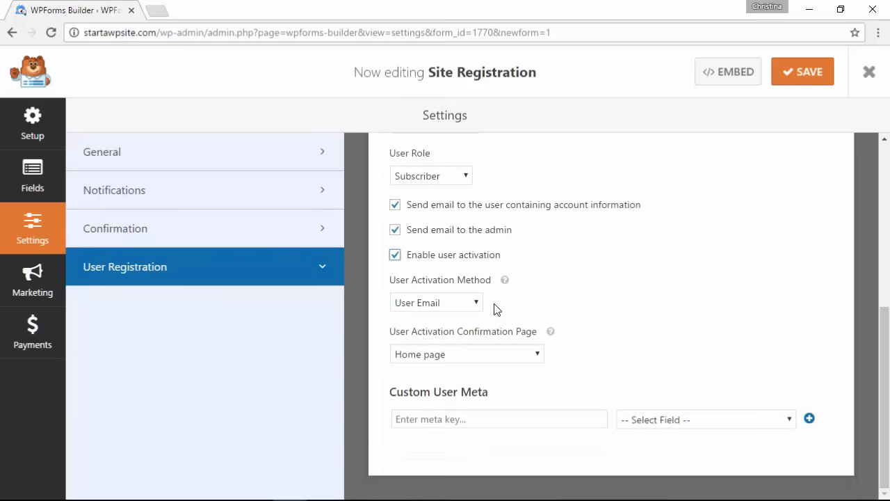
left_click(437, 302)
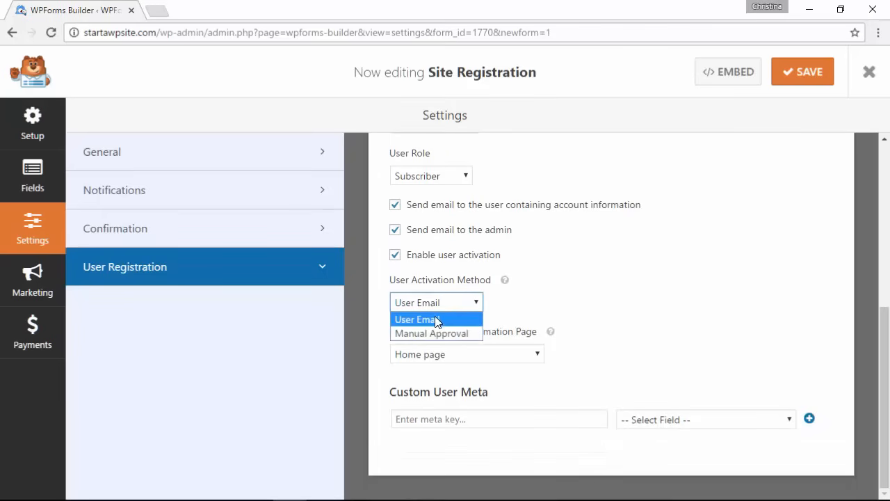
left_click(416, 319)
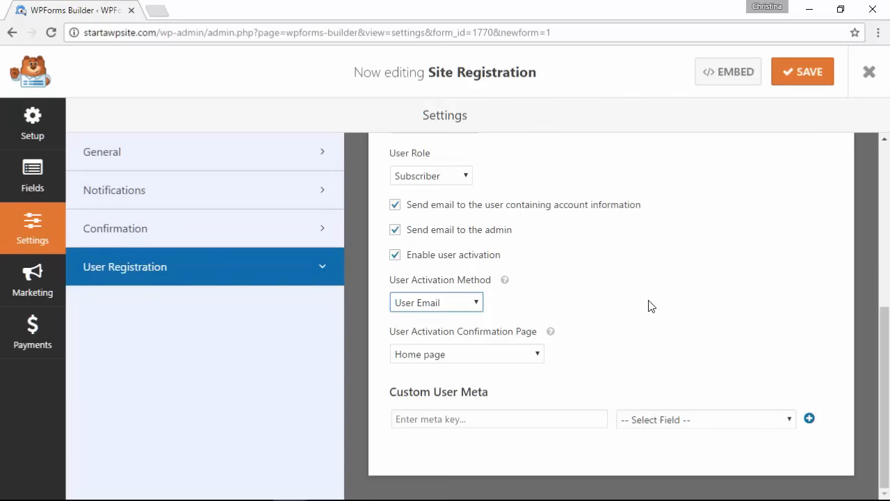
mouse_move(668, 328)
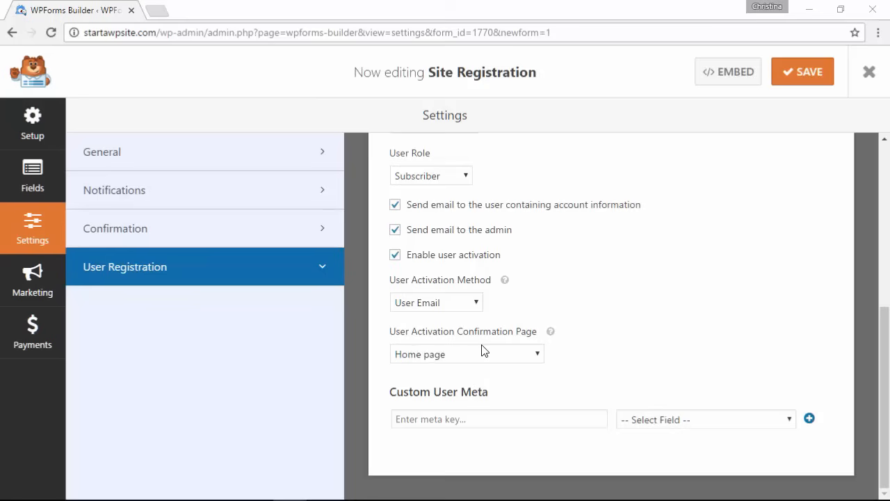
mouse_move(433, 345)
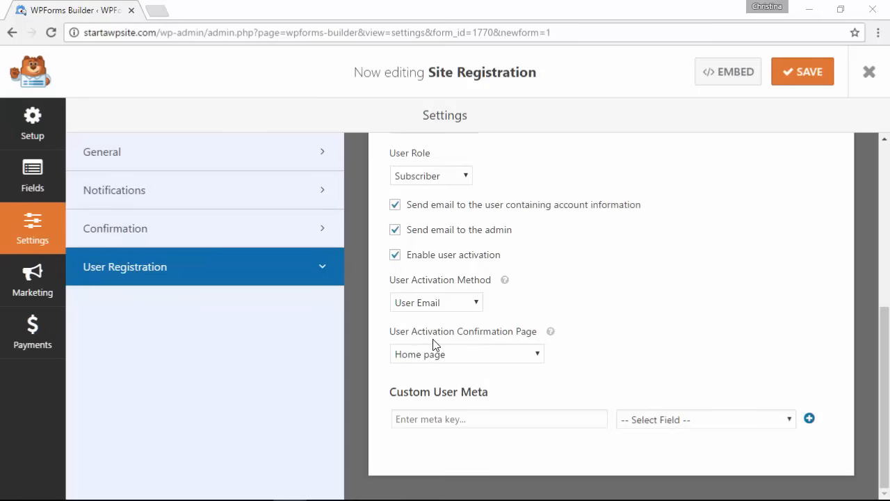
mouse_move(426, 364)
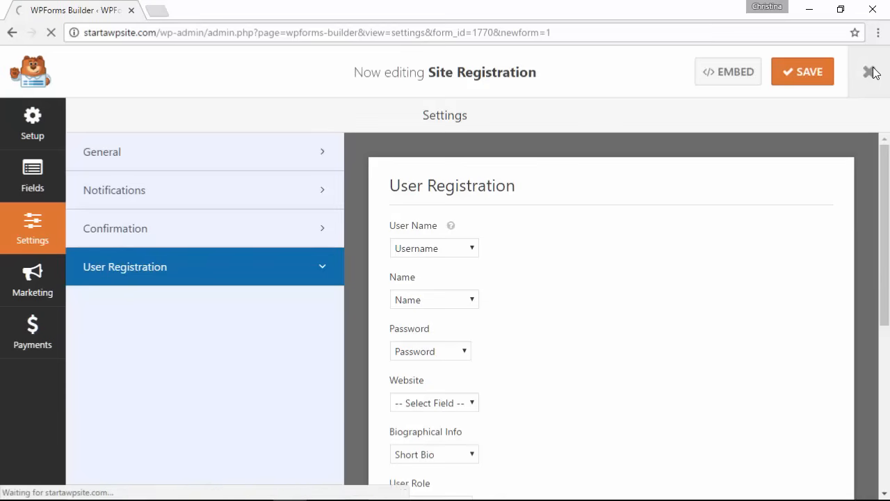
Add a new page and embed the Site Registration form through Add Form.
left_click(868, 72)
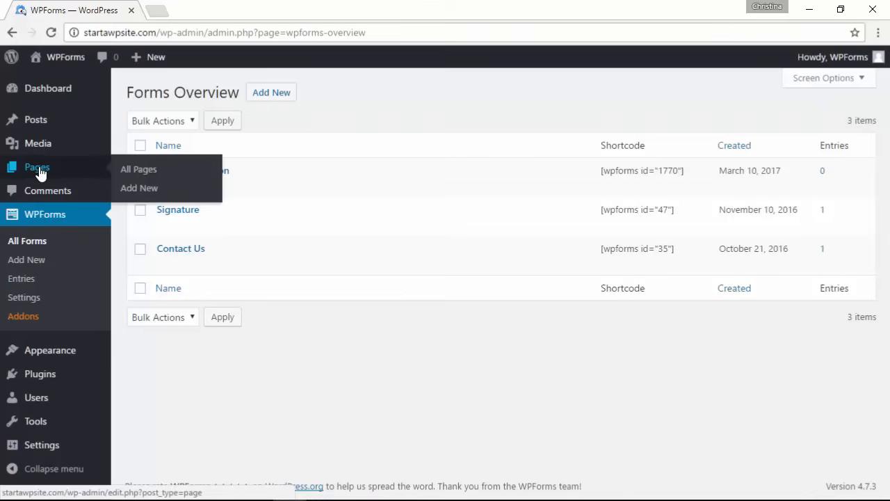
left_click(139, 188)
type("Regi")
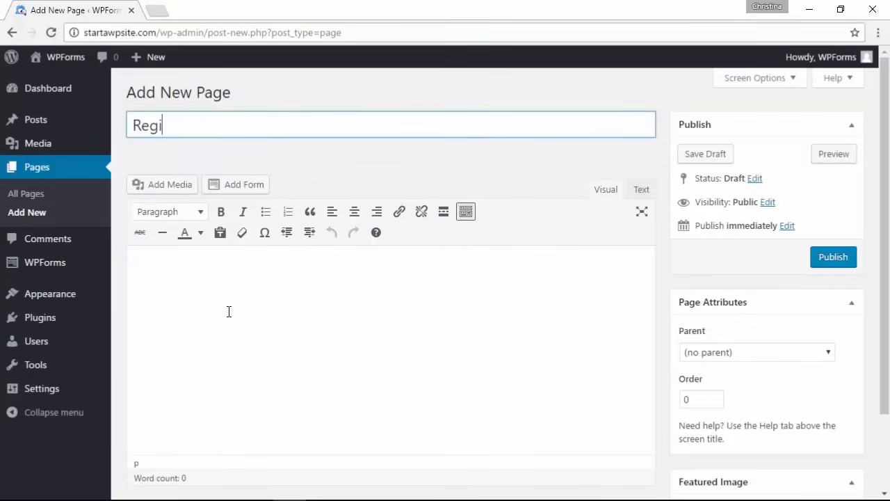
left_click(242, 184)
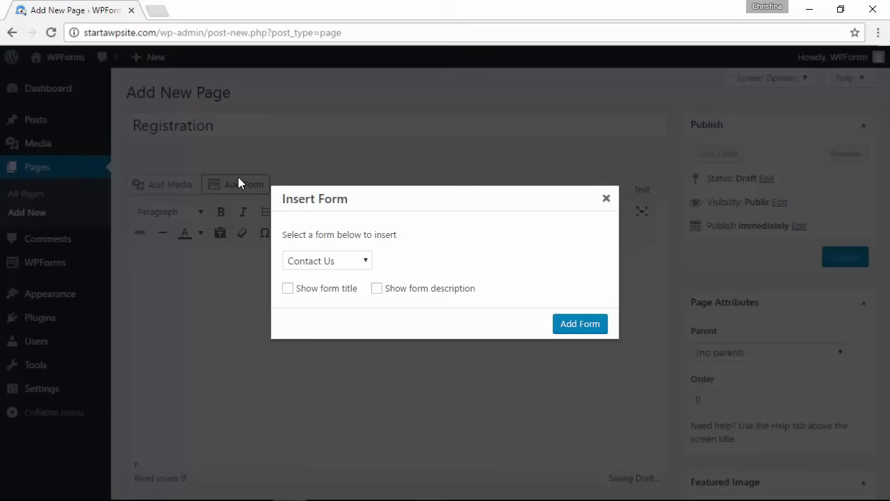
left_click(327, 260)
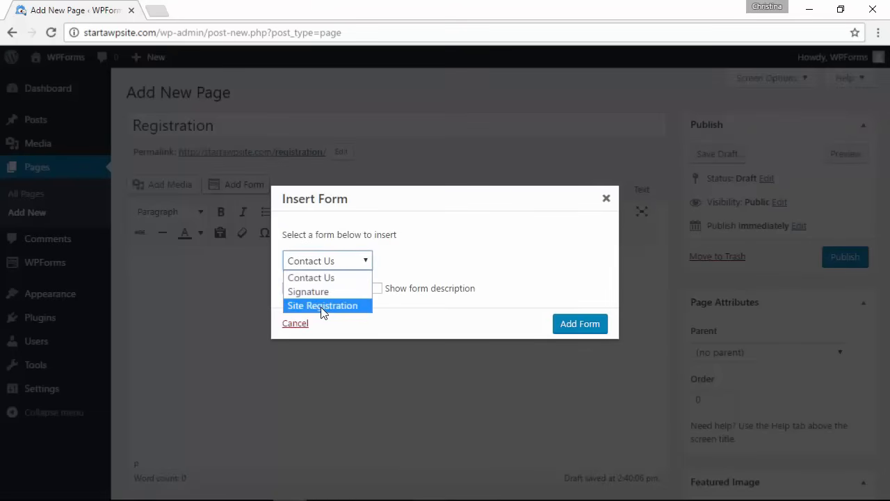
left_click(579, 323)
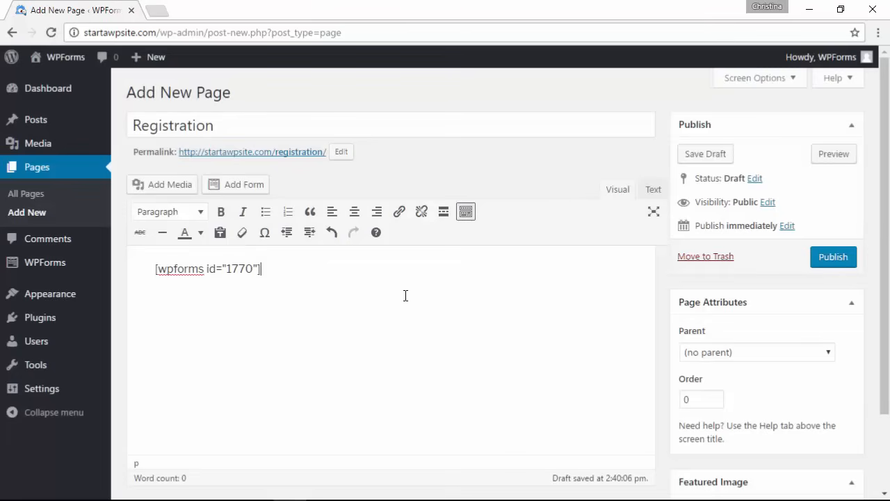
Publish the Registration page and view it live in a new tab.
left_click(834, 256)
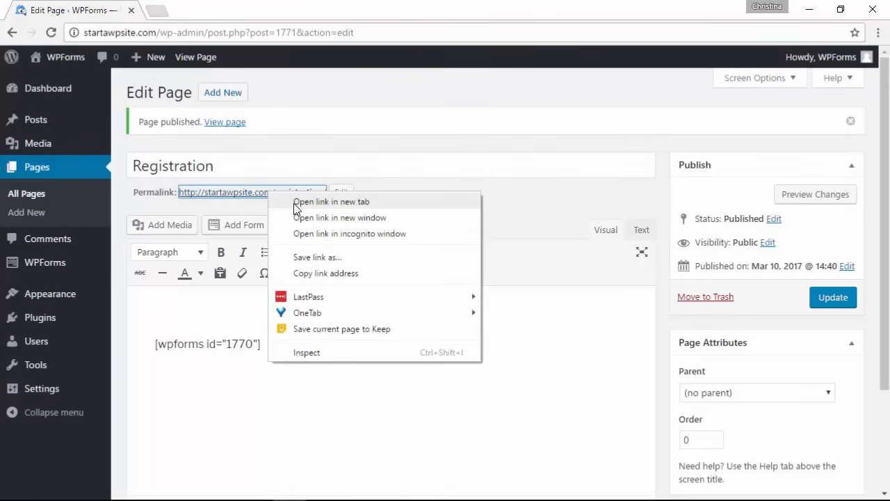
left_click(331, 202)
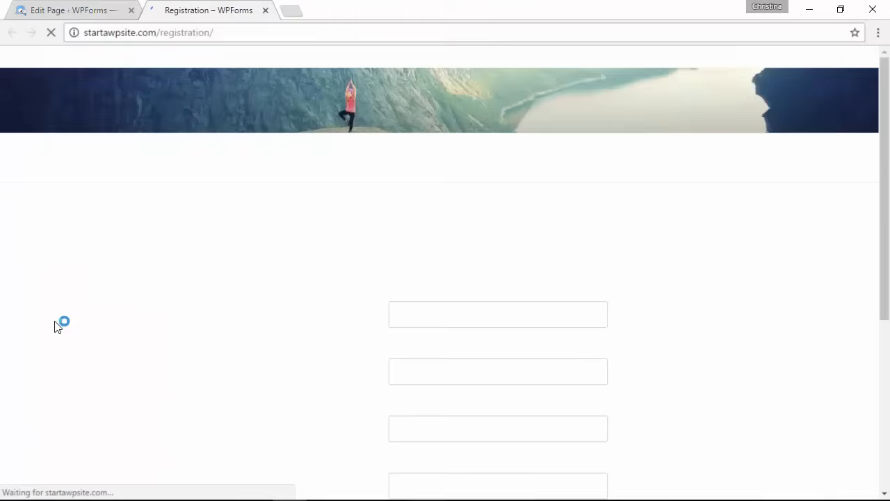